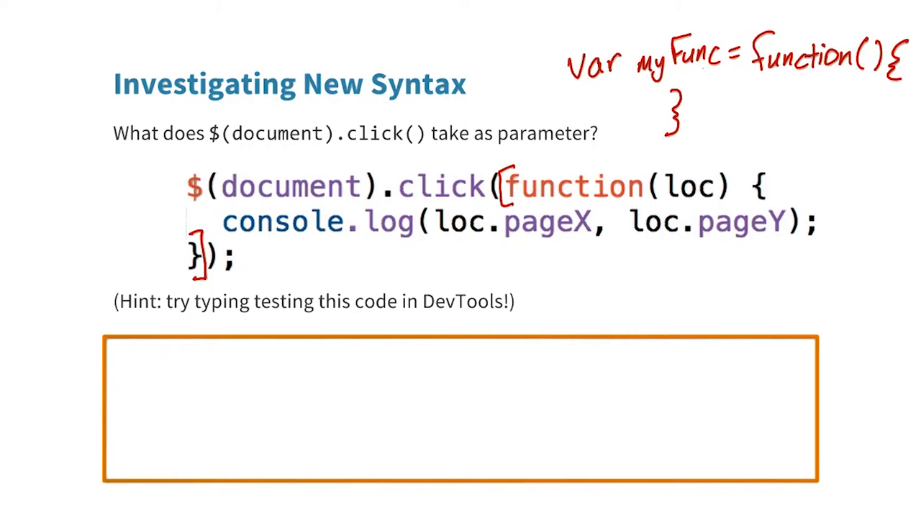
Step: Switch from the annotated slide to Chrome's Google results for 'javascript function without name'
click(259, 11)
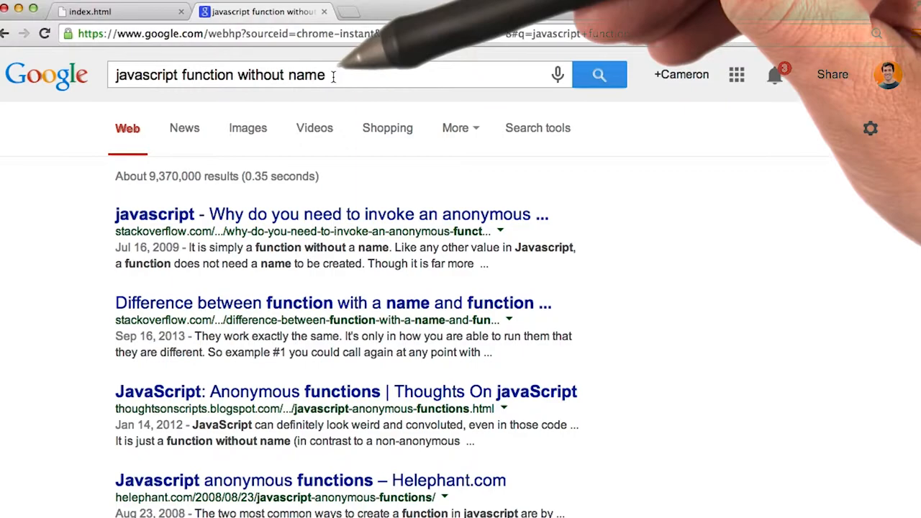